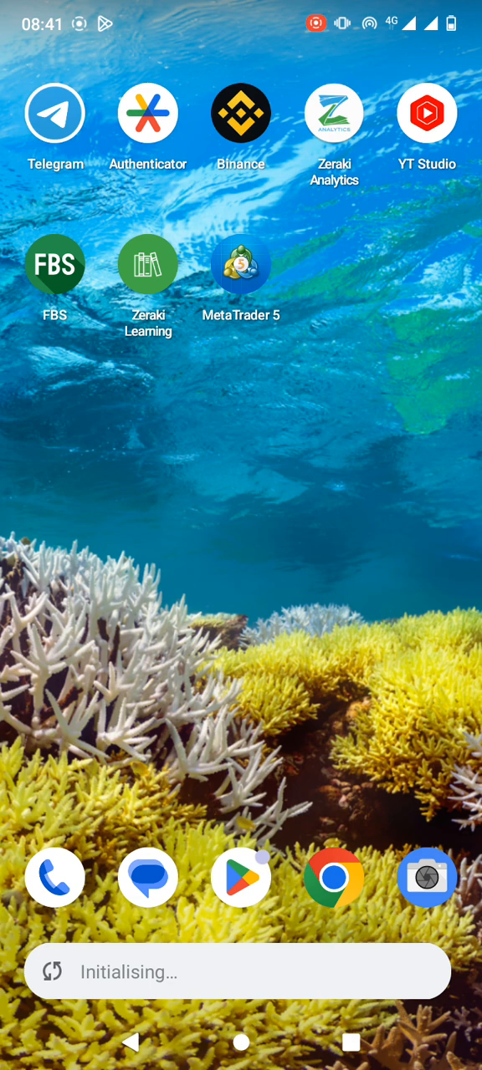
Step: Launch Binance from the Android home screen and load its home page
click(241, 113)
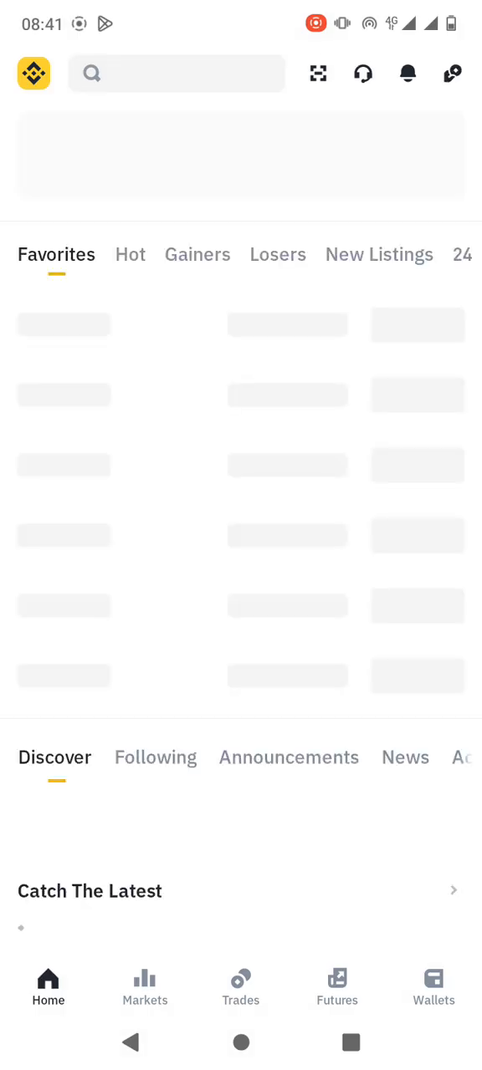
text(bnb)
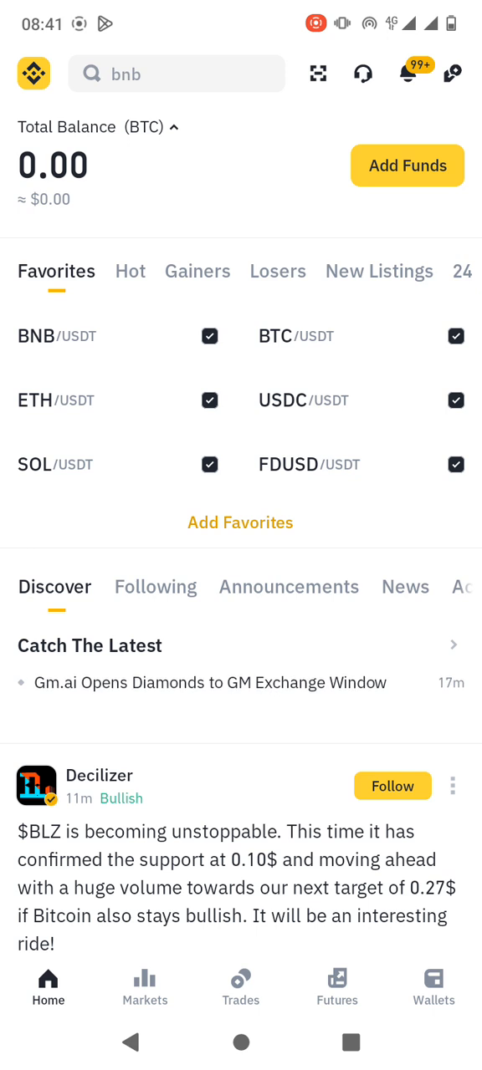
Step: In Wallets, switch to Funding, search 'usd' and open USDT
click(432, 987)
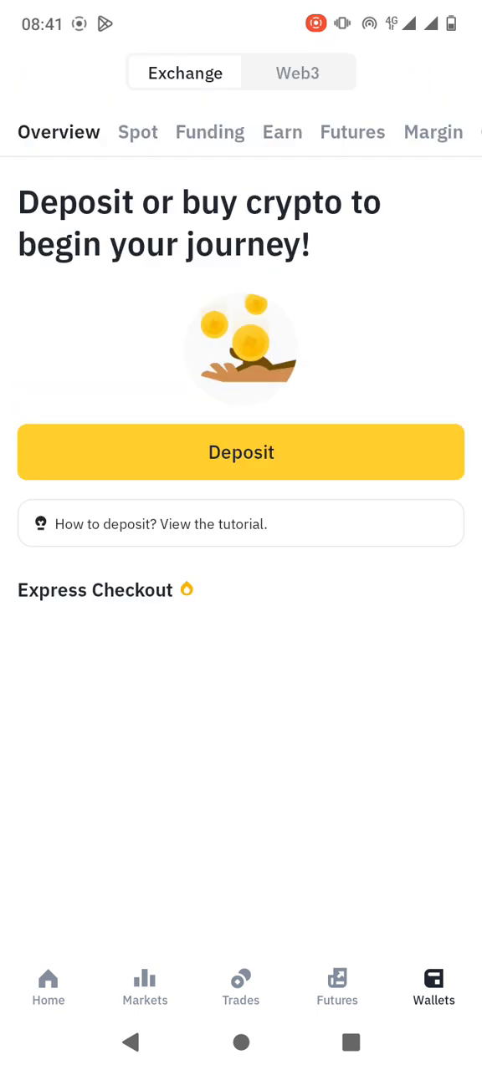
click(209, 132)
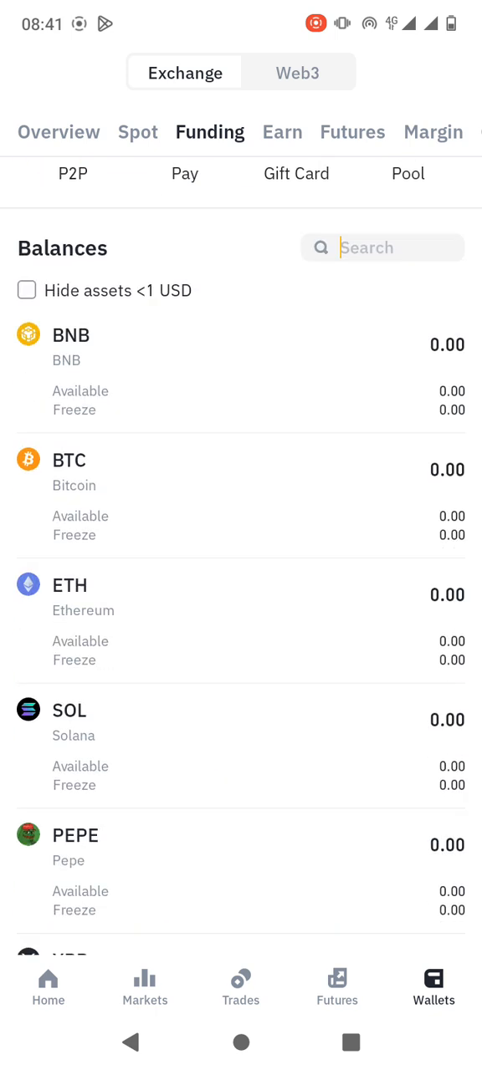
text(usd)
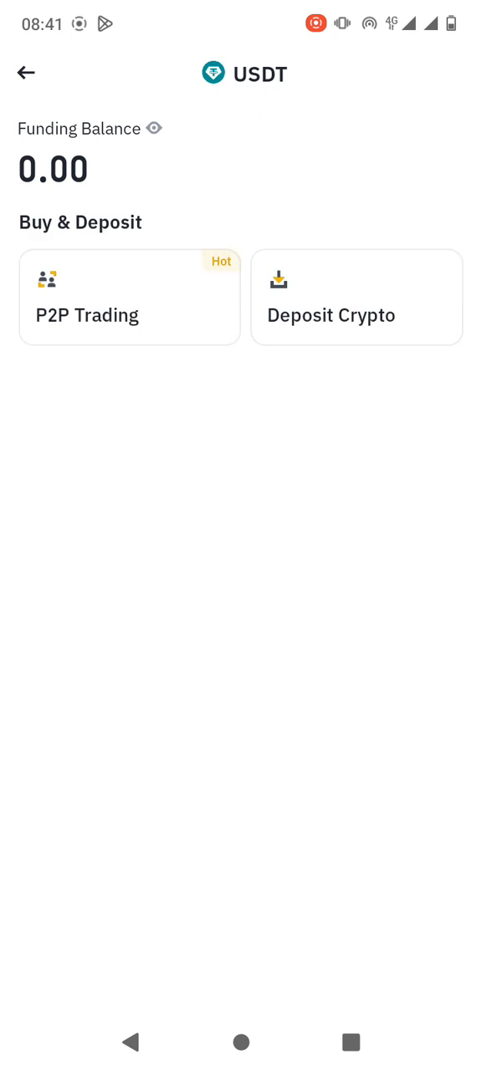
Step: Start a USDT crypto deposit and choose the Tron (TRC20) network
click(357, 315)
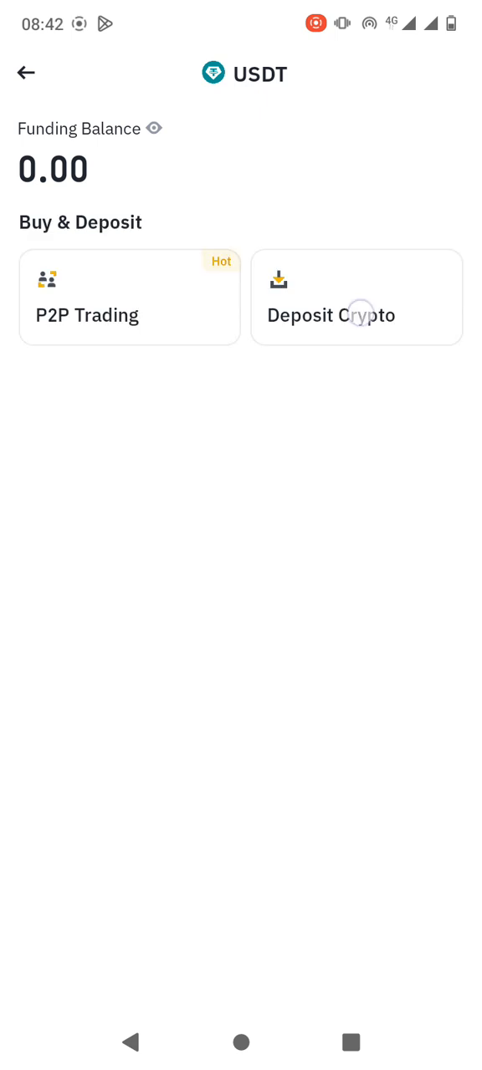
click(356, 297)
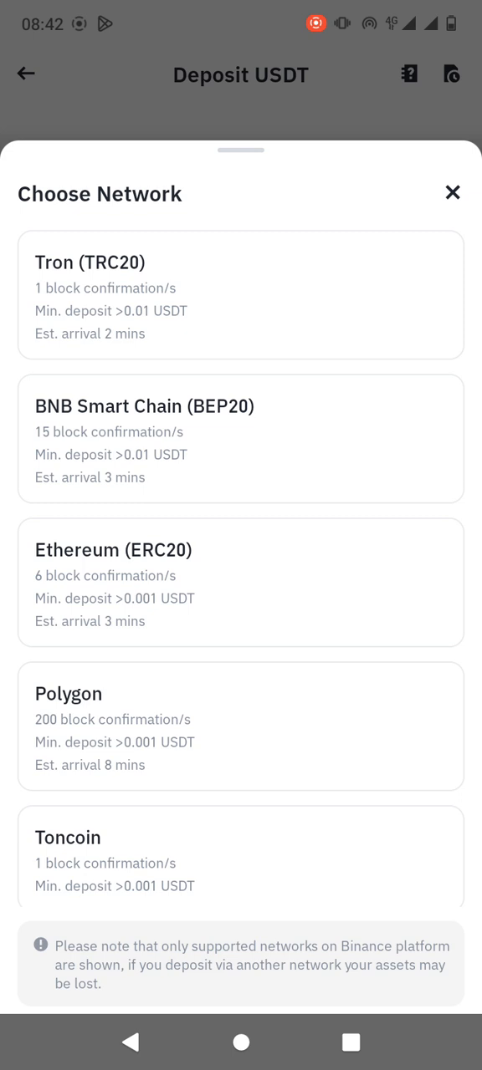
click(241, 294)
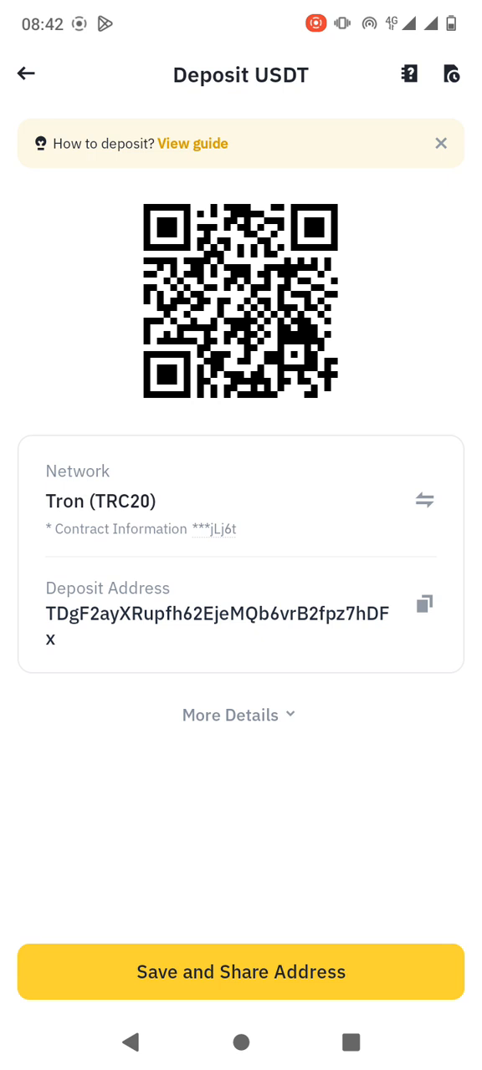
Step: Copy the Tron USDT deposit address, then go back to the USDT page
click(424, 603)
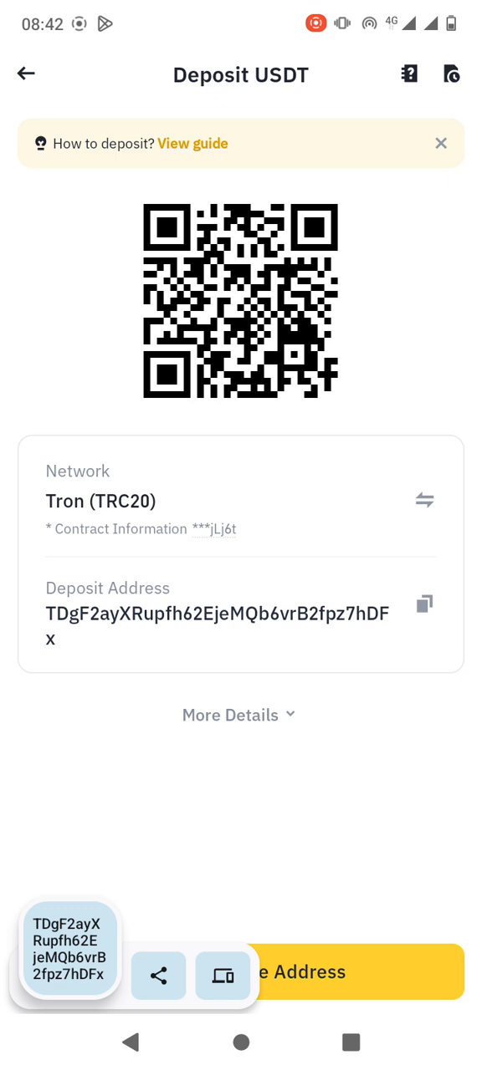
click(25, 74)
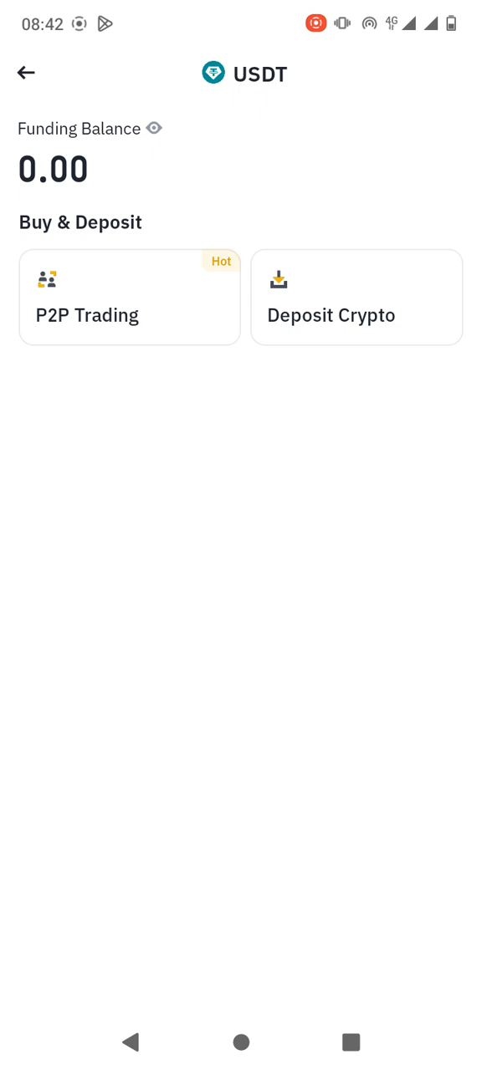
click(27, 73)
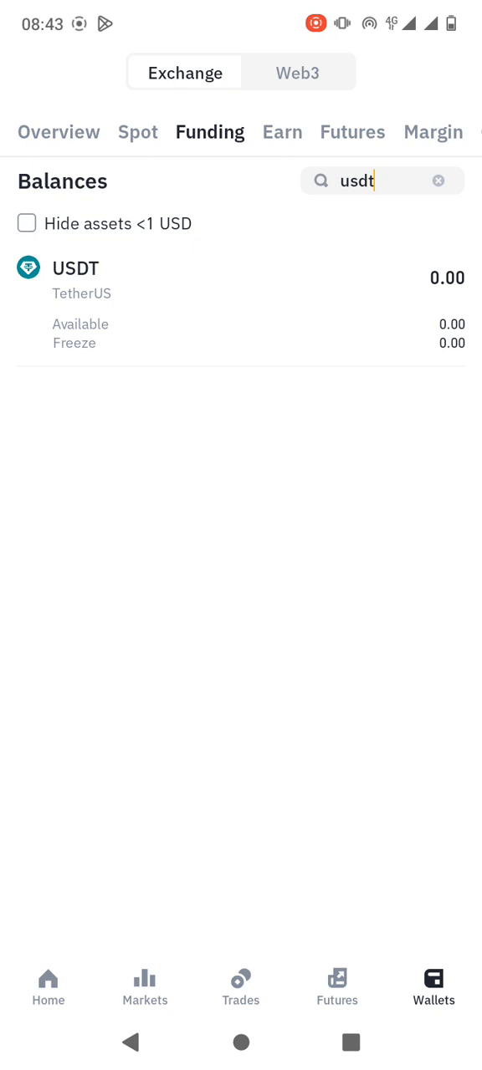
click(57, 132)
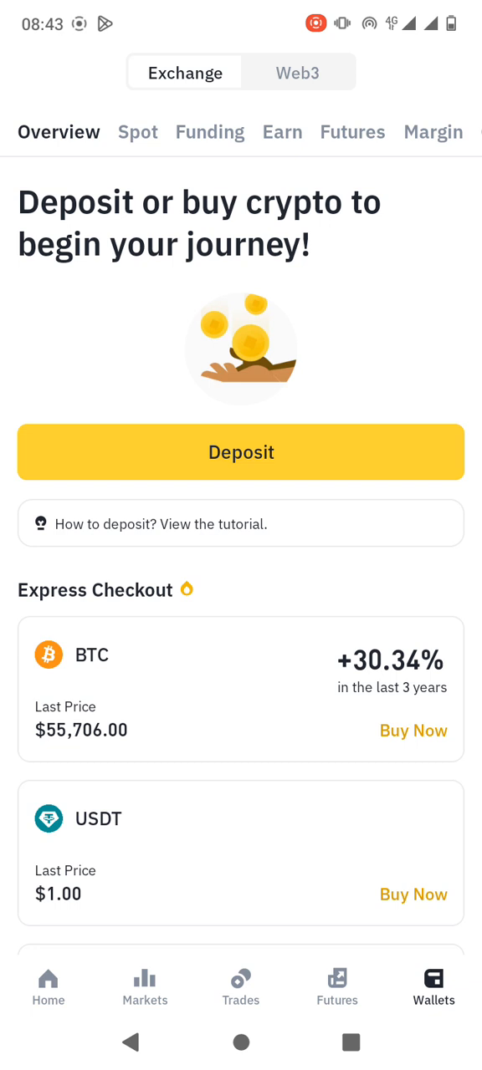
click(209, 132)
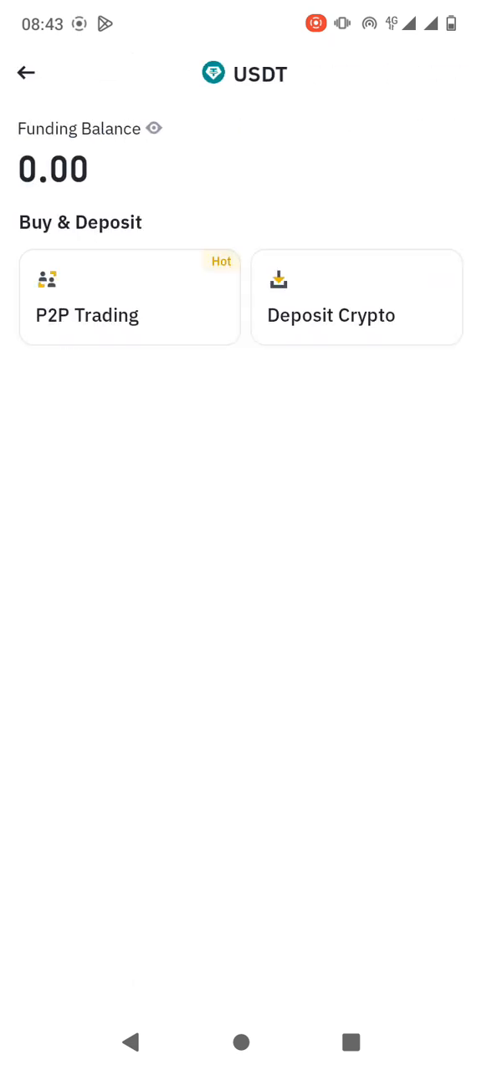
Step: Reopen Deposit Crypto for USDT and bring up the network choices
click(356, 297)
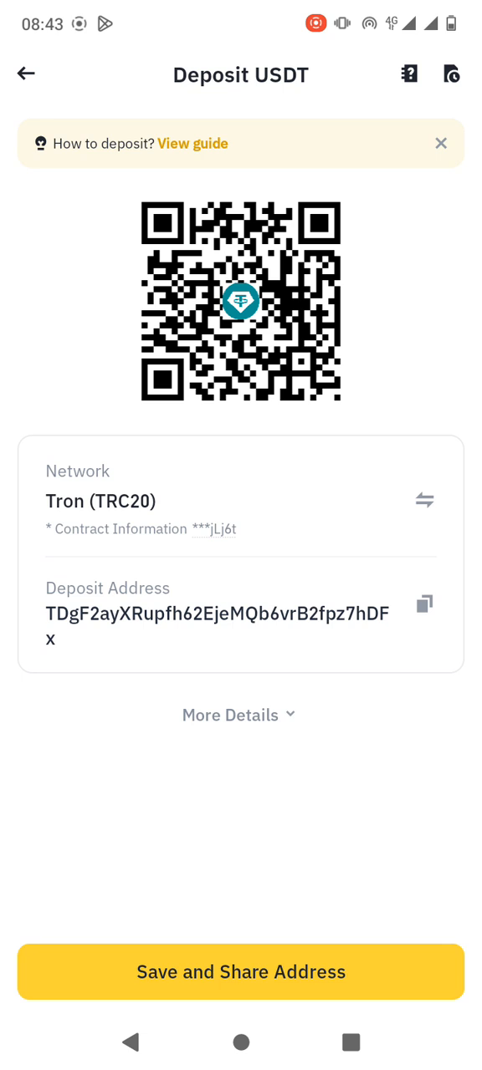
click(424, 501)
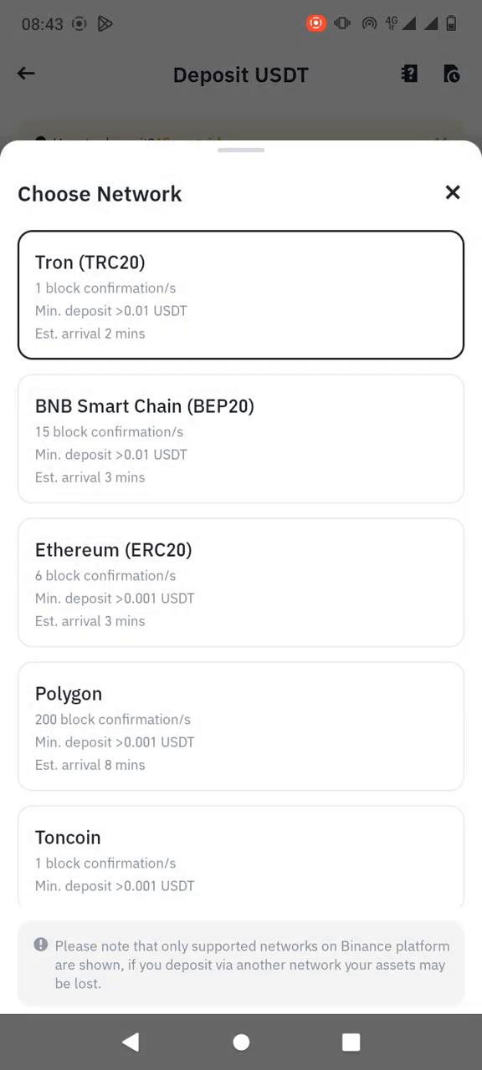
Step: Switch to Ethereum (ERC20) to view its address, then go back
click(241, 294)
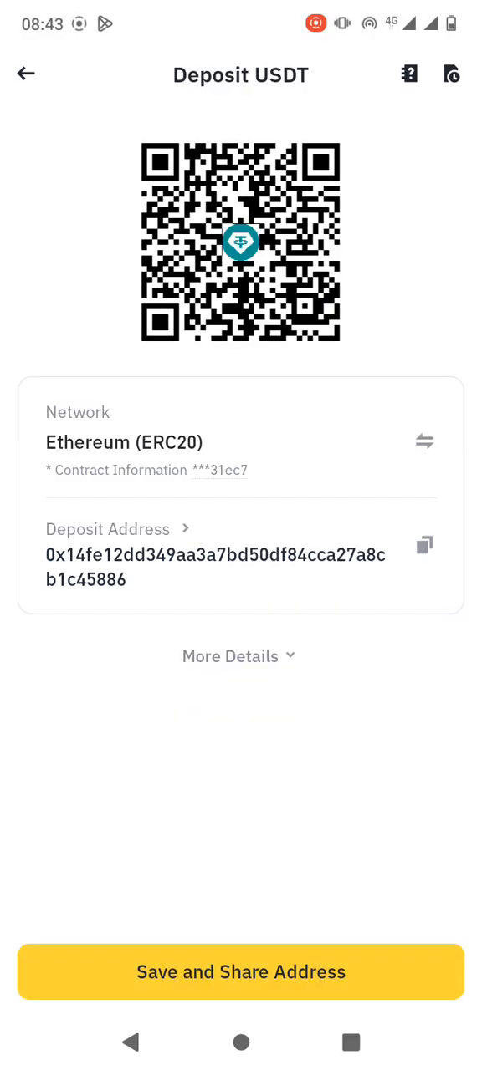
click(25, 74)
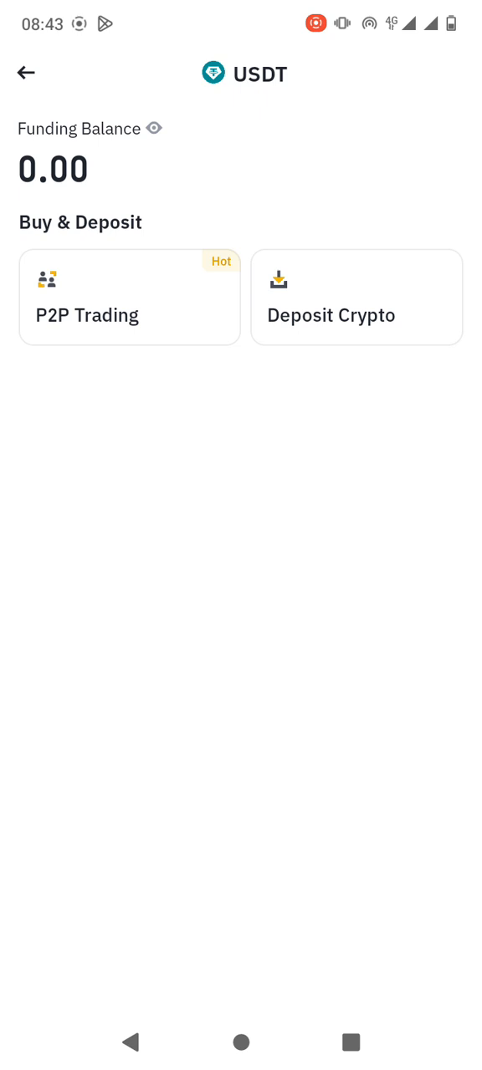
Step: Return to the Funding balances list filtered to USDT
click(27, 73)
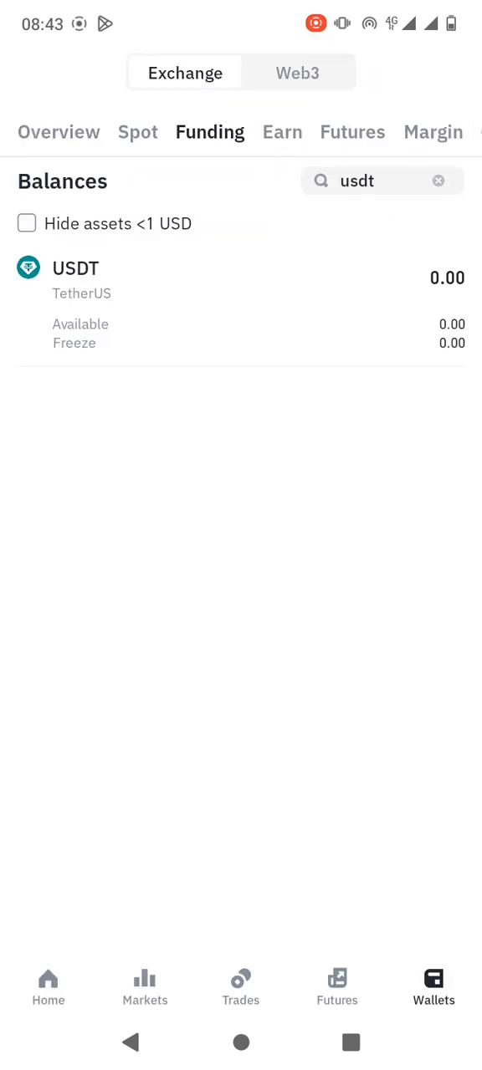